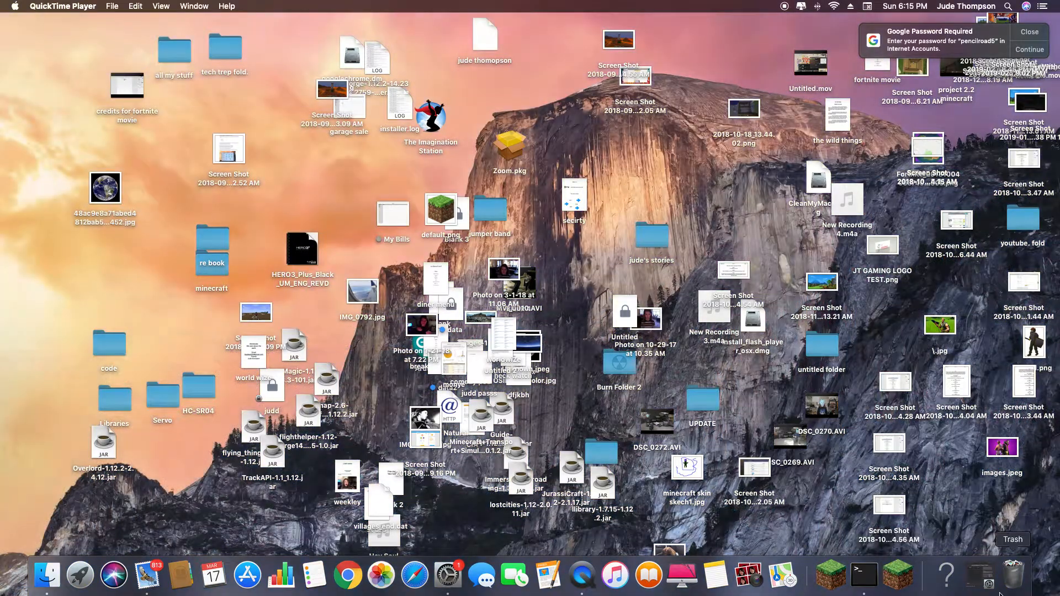
mouse_move(345, 299)
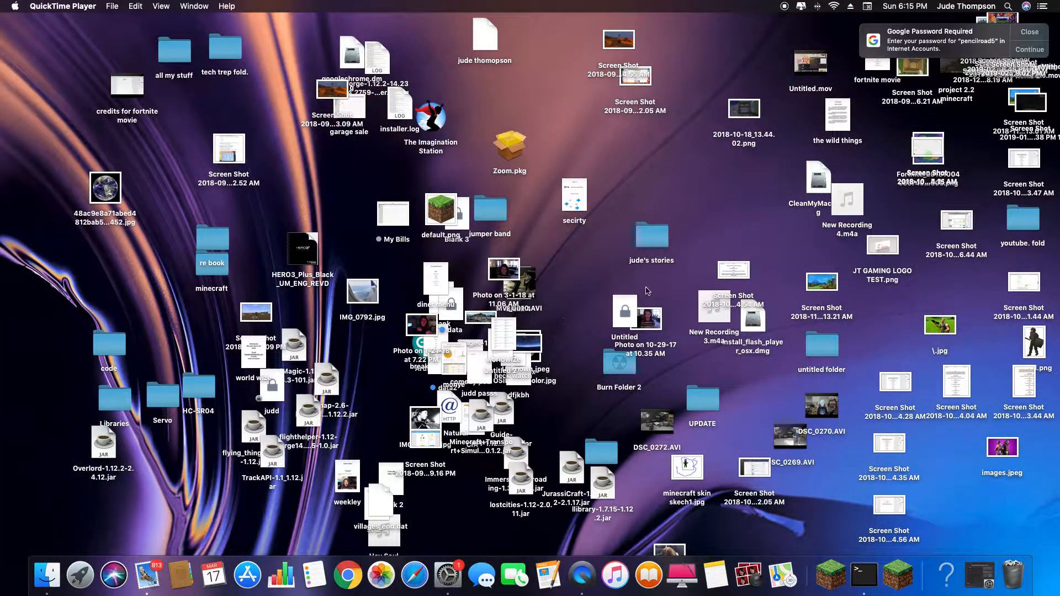
mouse_move(640, 458)
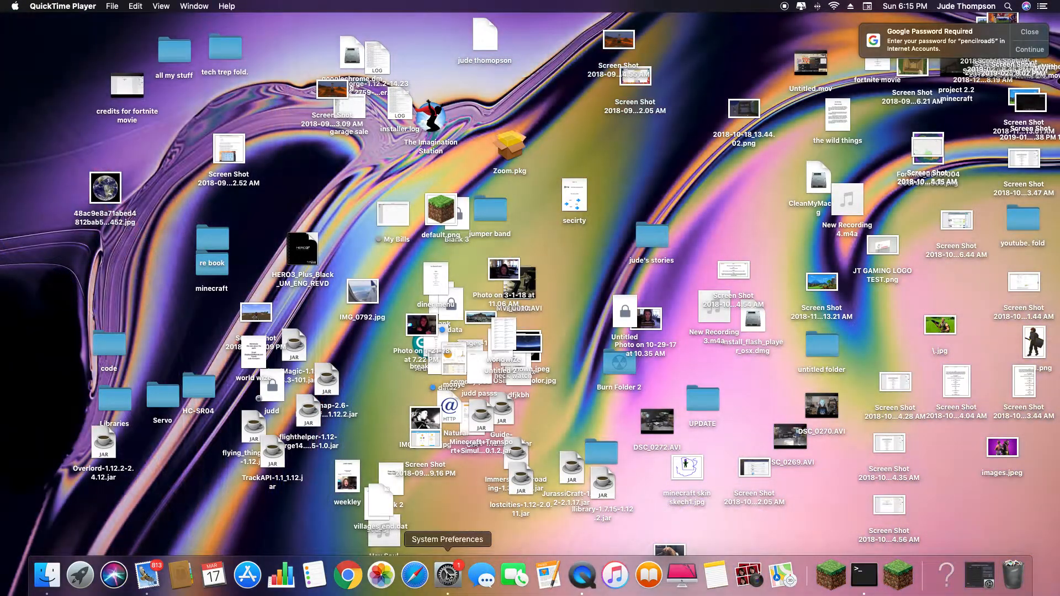
Launch System Preferences from the Dock and return to the all-panes overview
left_click(448, 575)
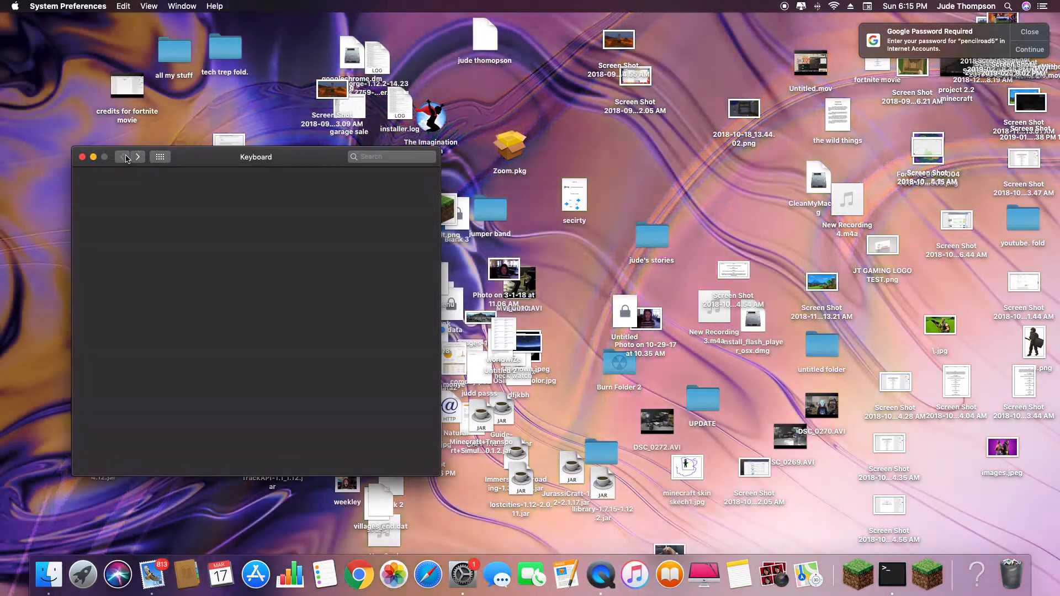
left_click(123, 156)
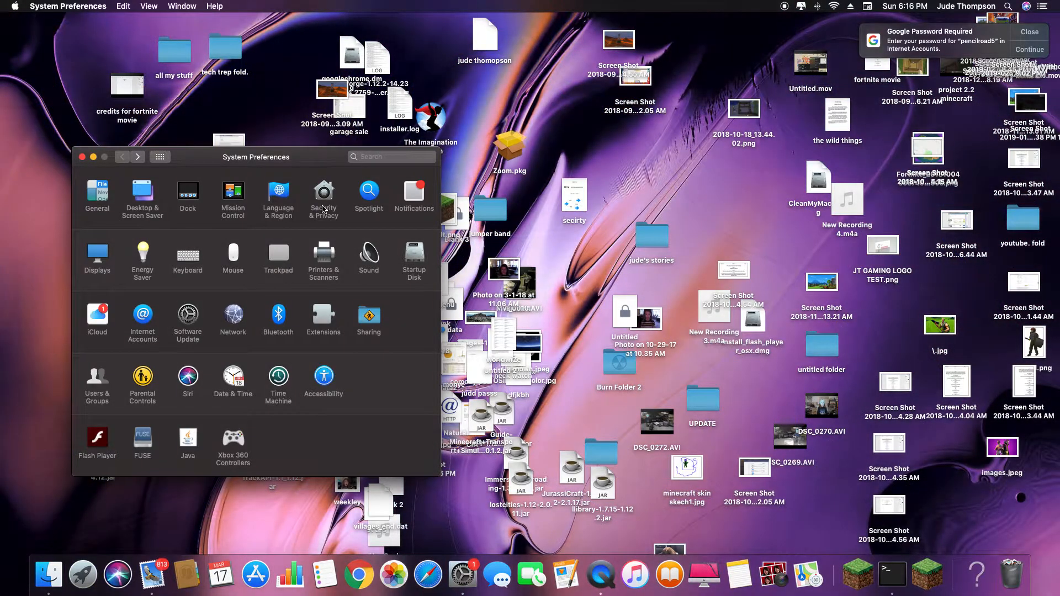
mouse_move(416, 232)
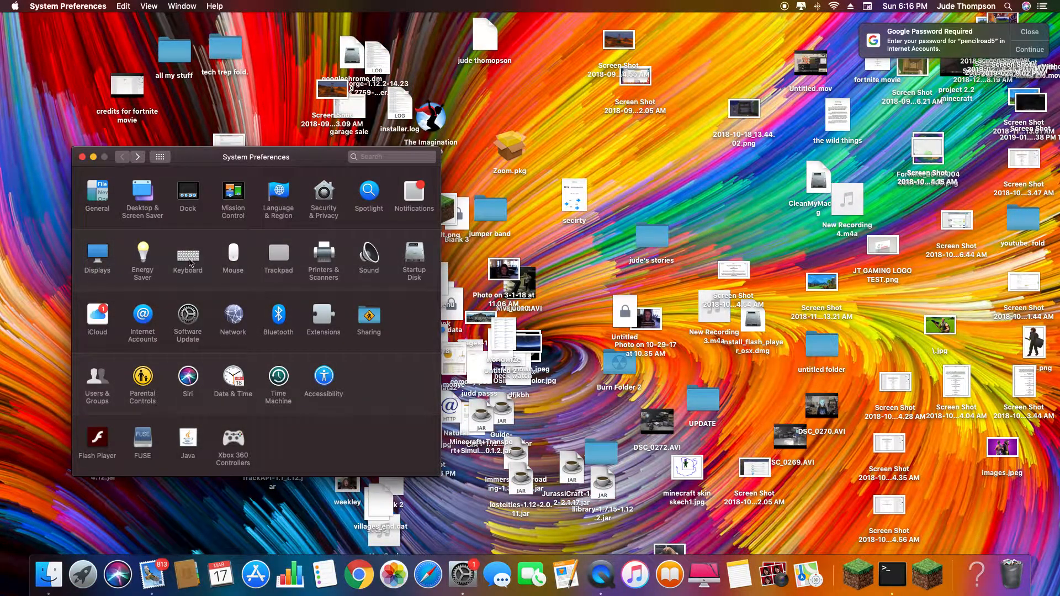
Open the Keyboard pane's Text tab and select the omw replacement entry
left_click(187, 258)
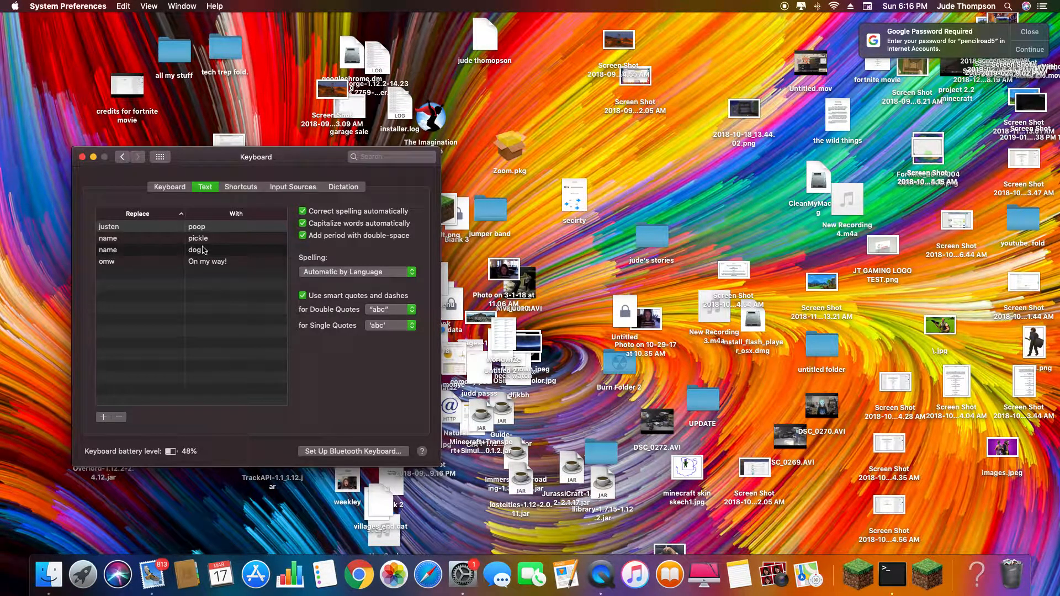
left_click(169, 187)
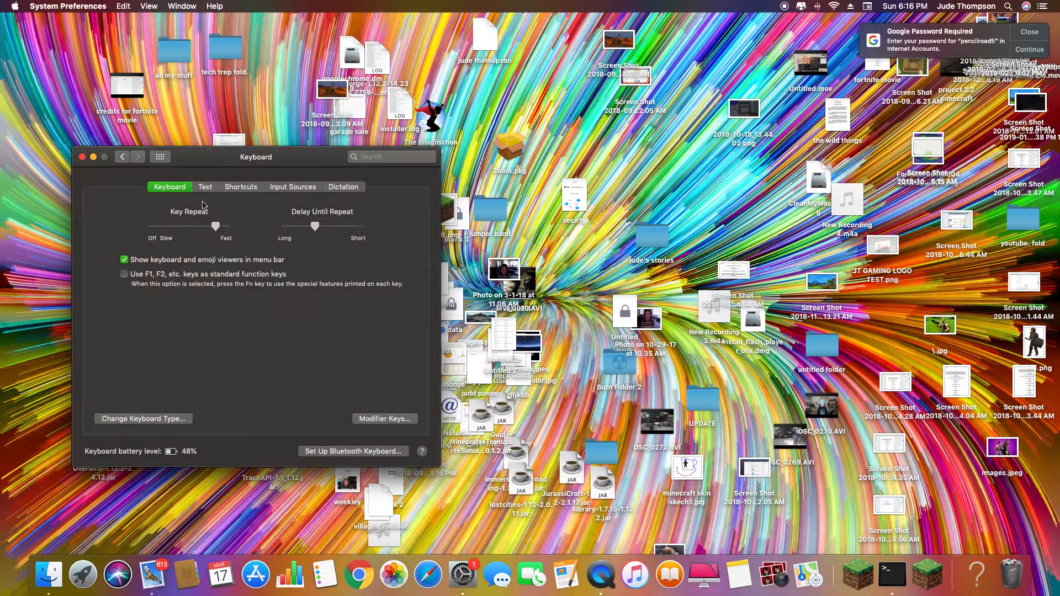
mouse_move(232, 199)
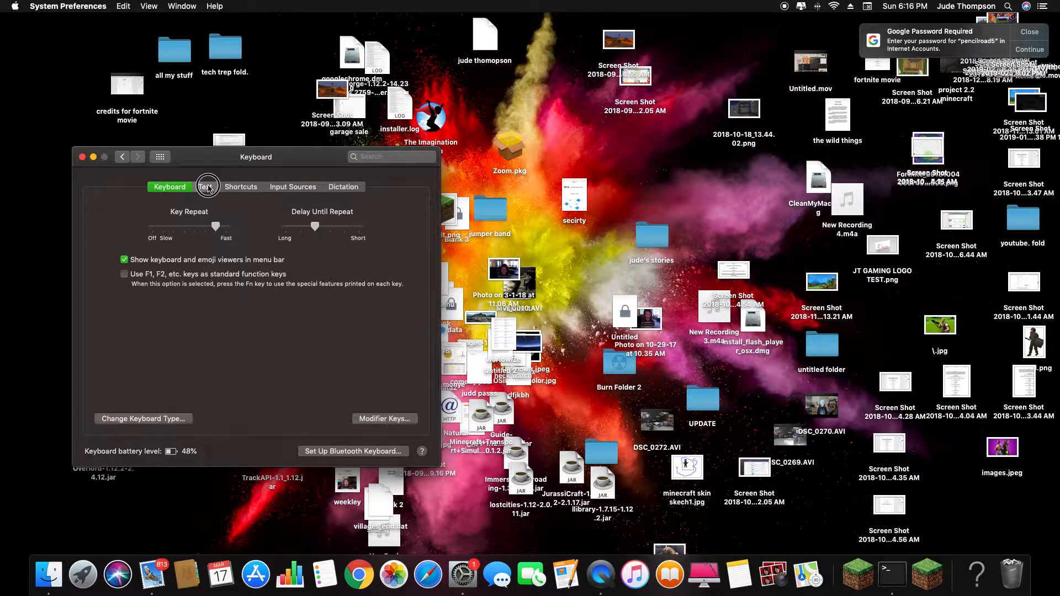
left_click(205, 187)
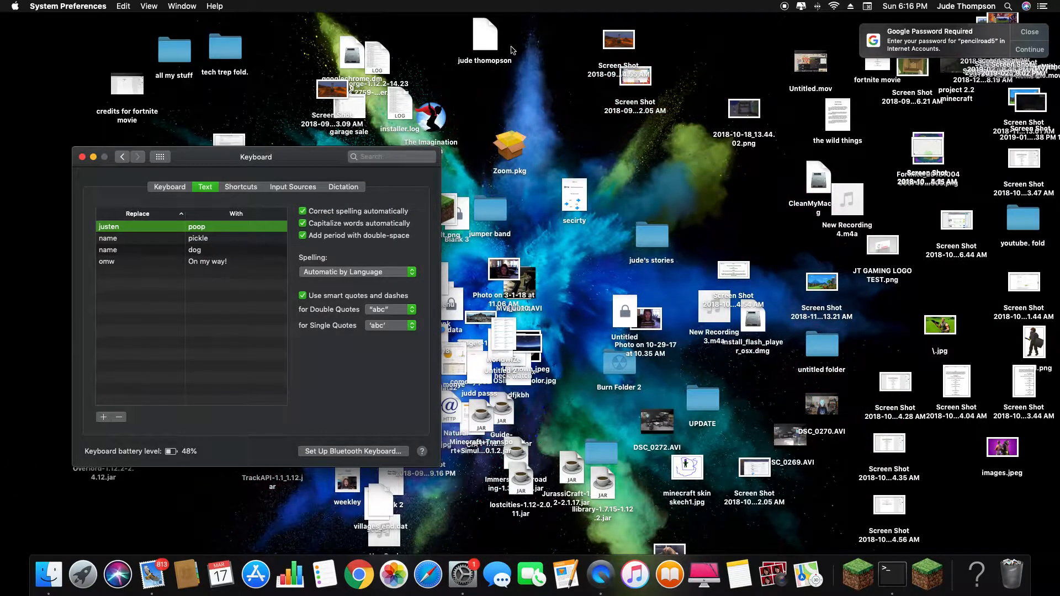
mouse_move(113, 193)
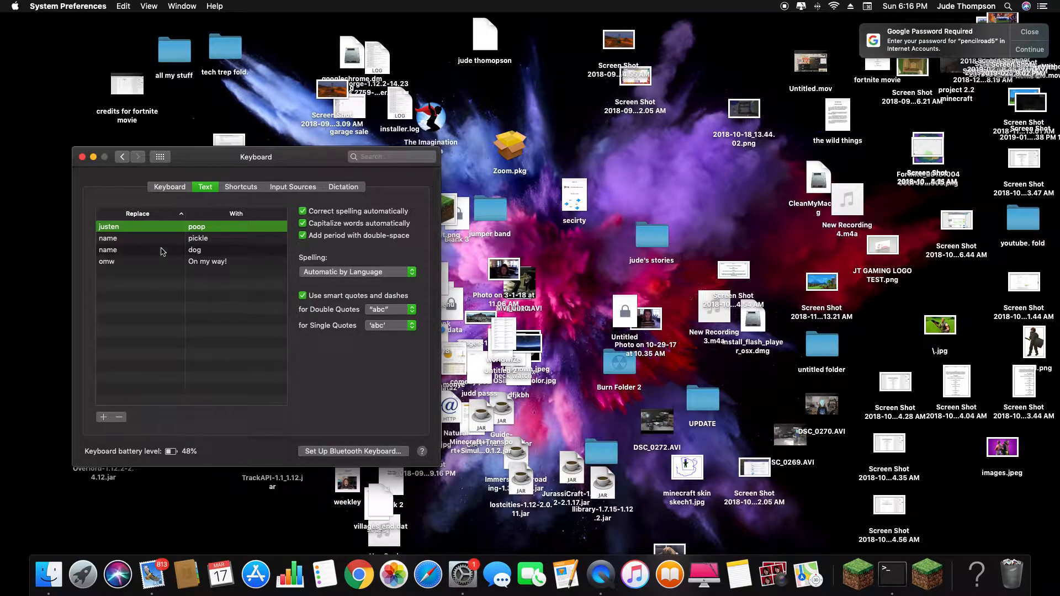
left_click(135, 261)
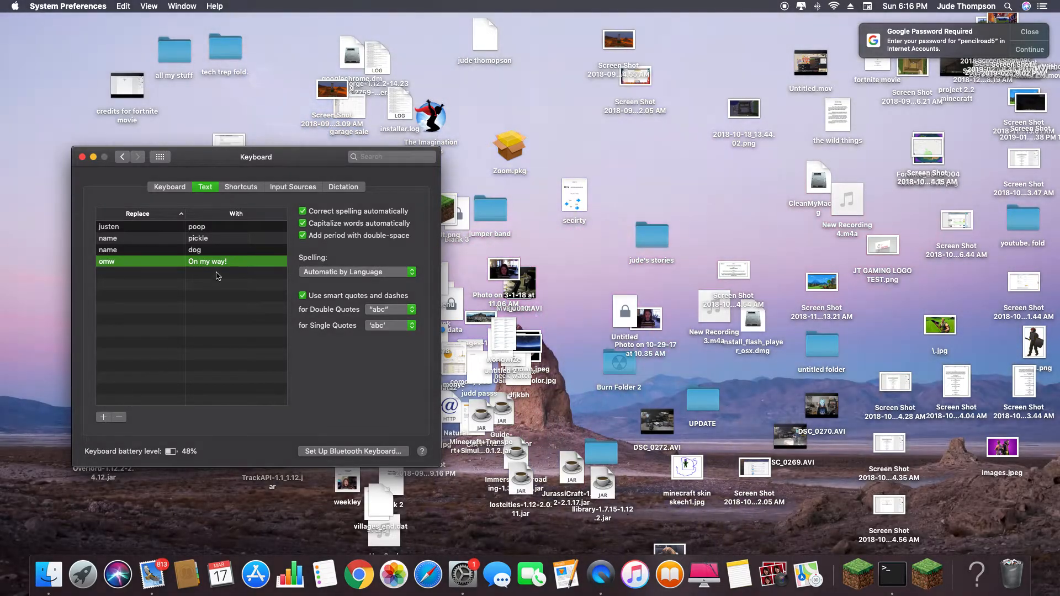
Add a blank fifth row below the four existing text replacements
left_click(103, 418)
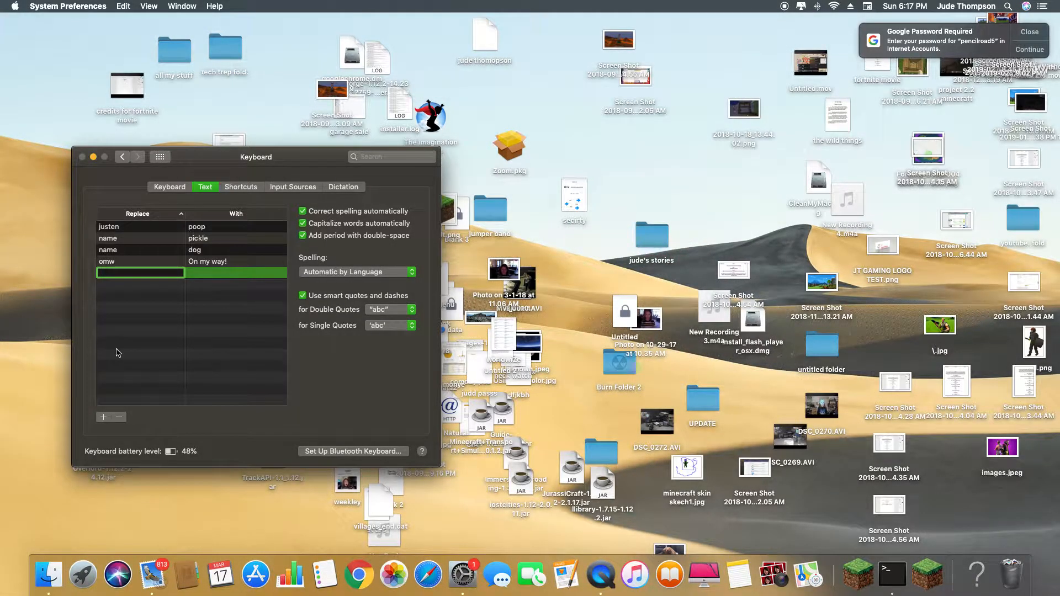
Fill the new row to replace 'justen' with 'dog'
type("jus")
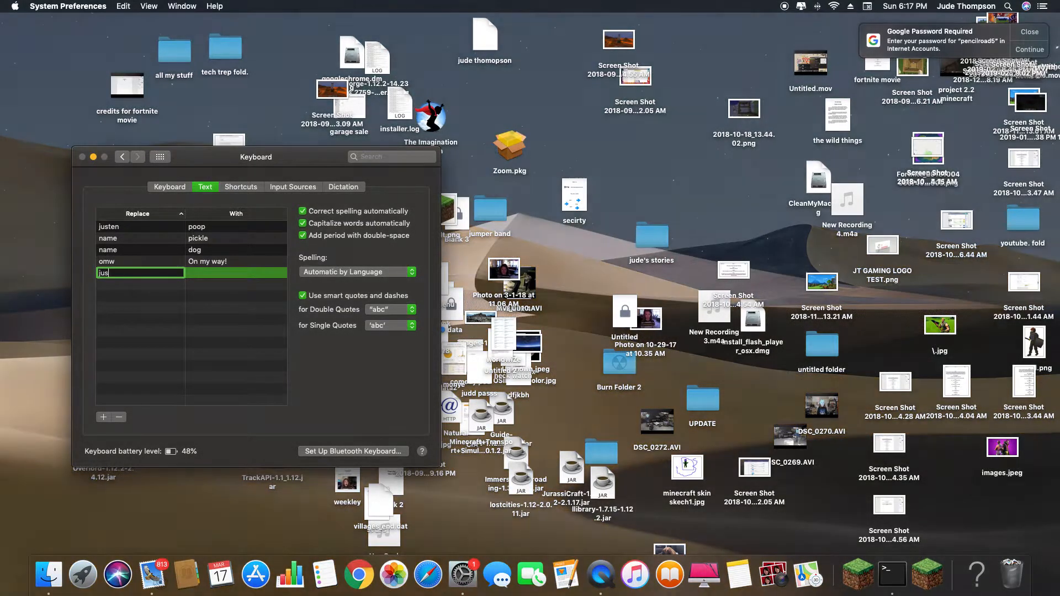
type("e")
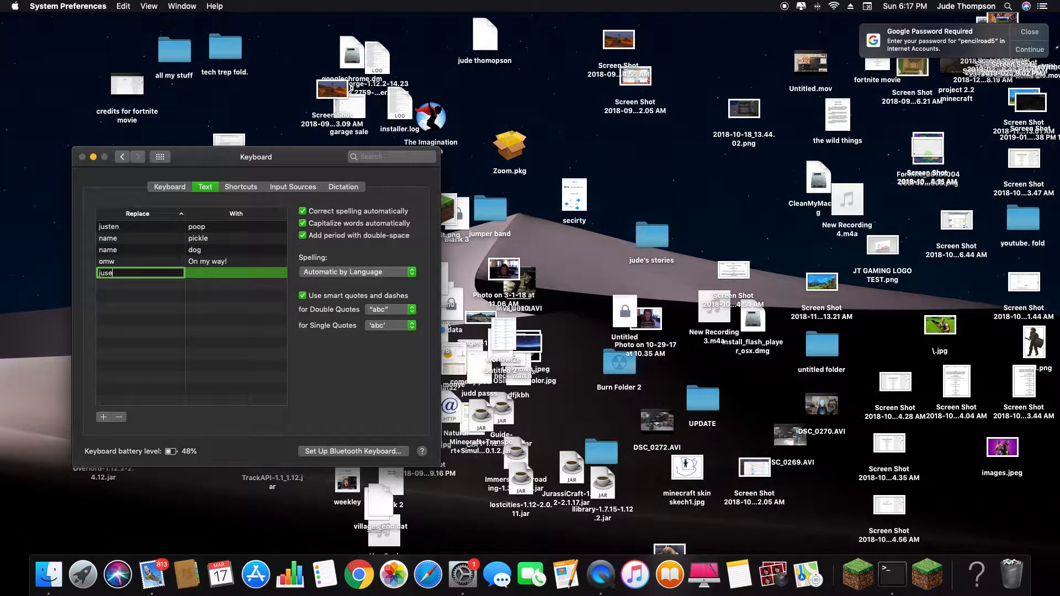
key("Backspace")
type("d")
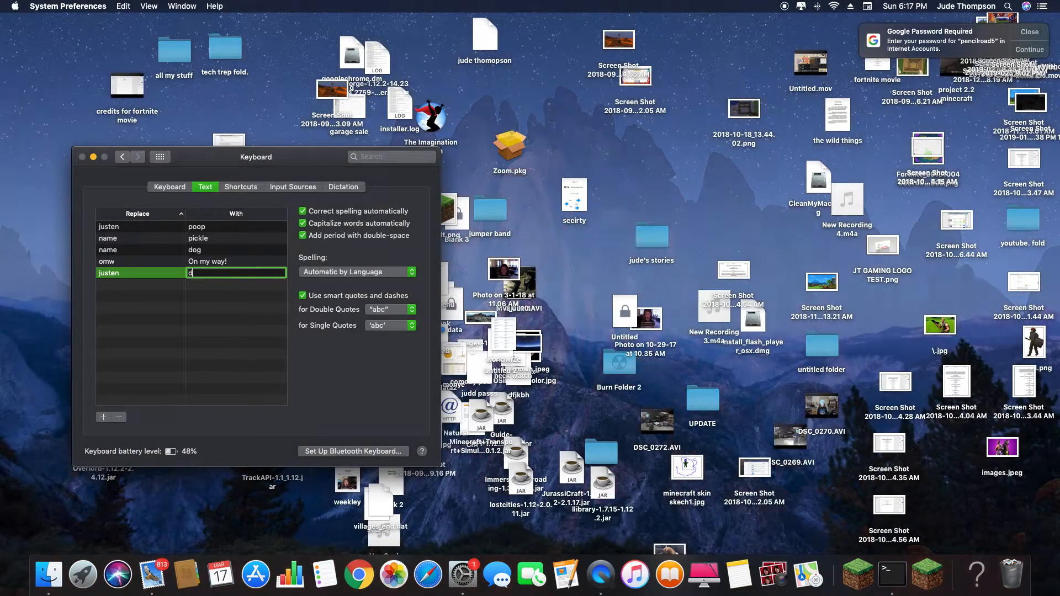
type("og")
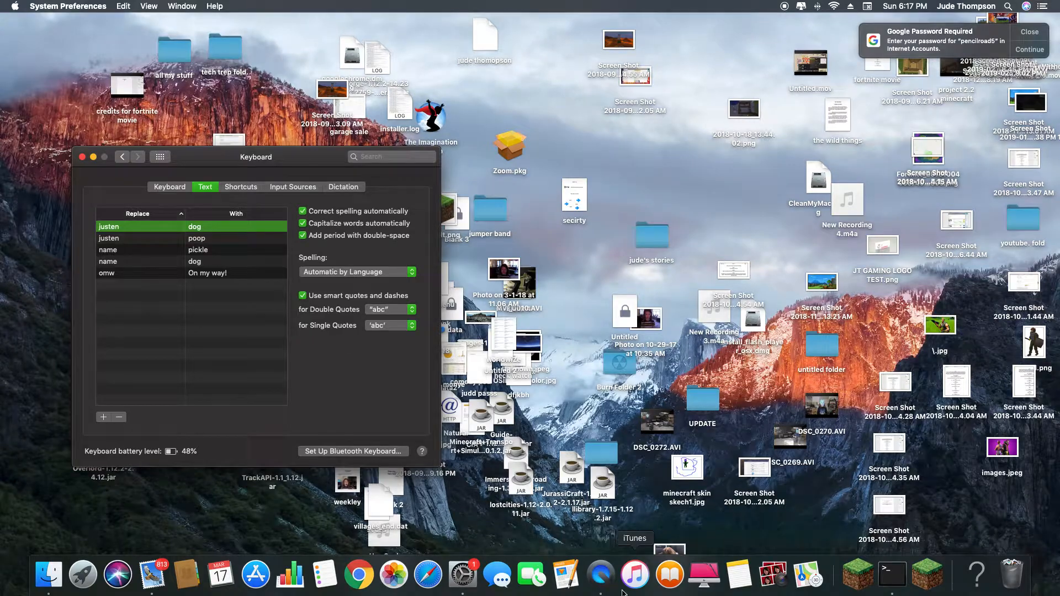
mouse_move(737, 574)
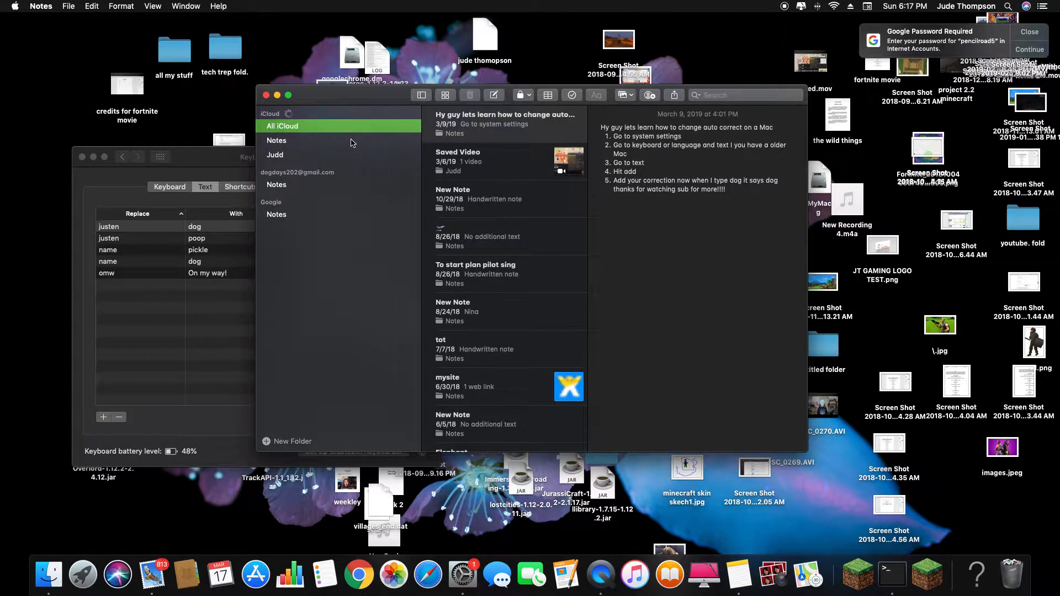
Type 'just' in the Notes tutorial note below its numbered steps
left_click(276, 140)
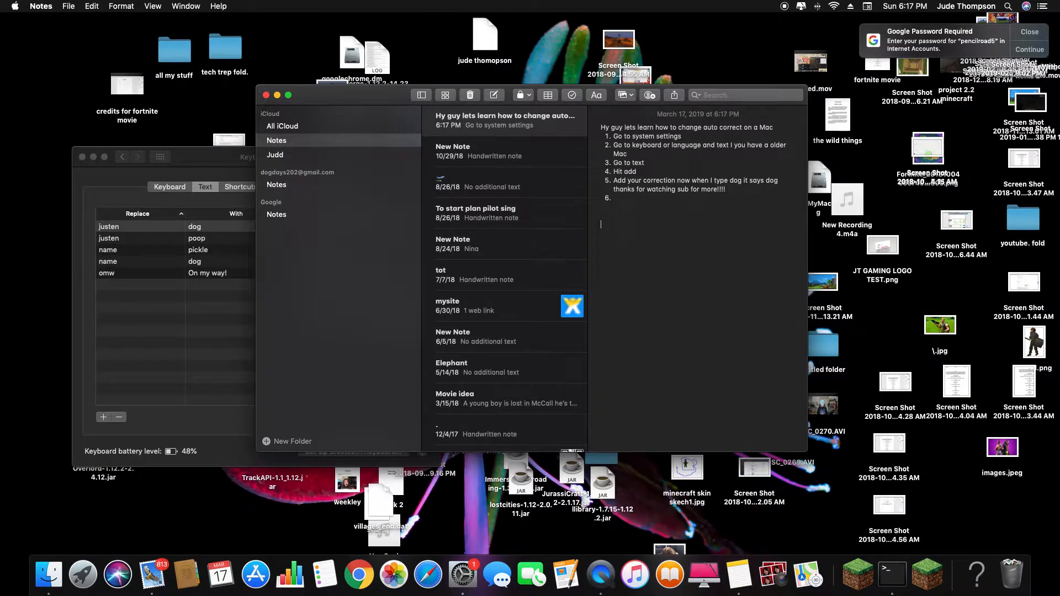
type("just")
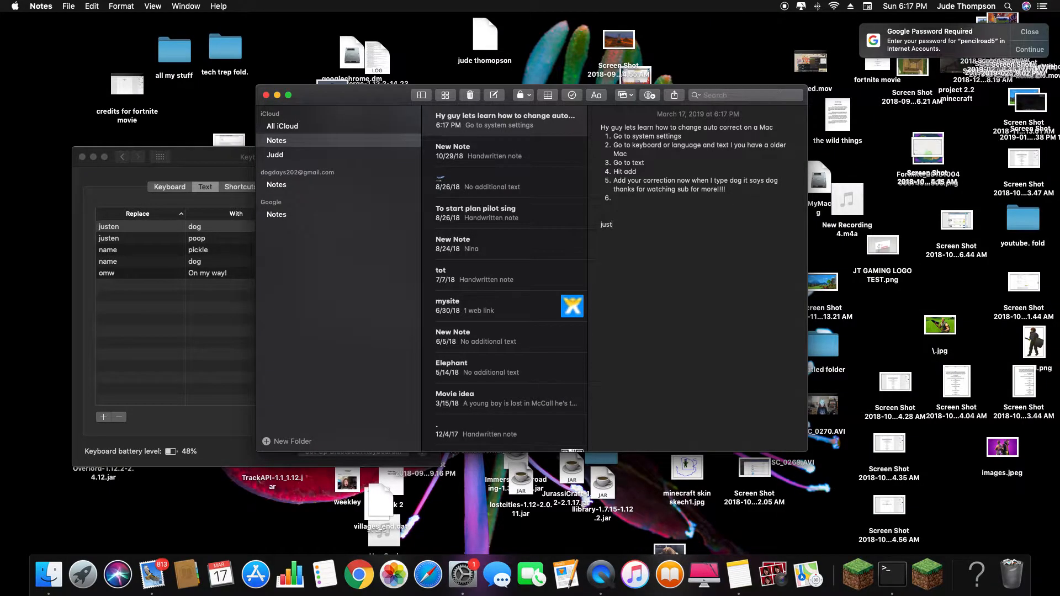